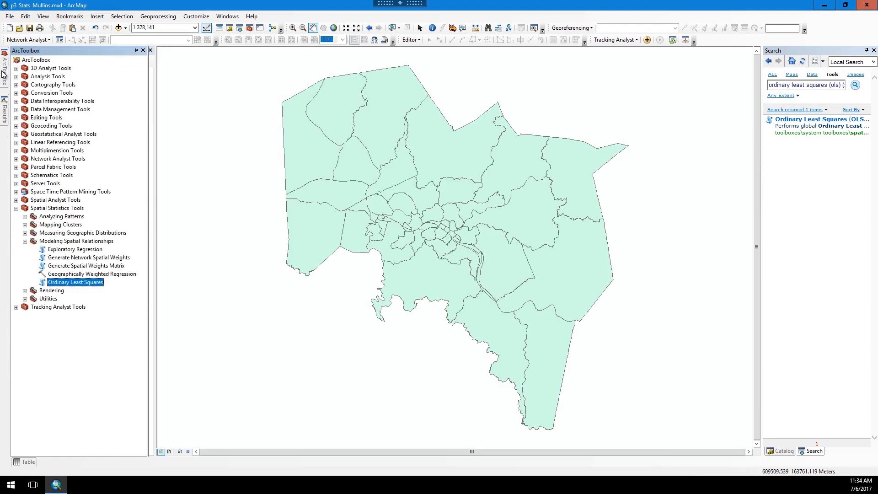
mouse_move(46, 267)
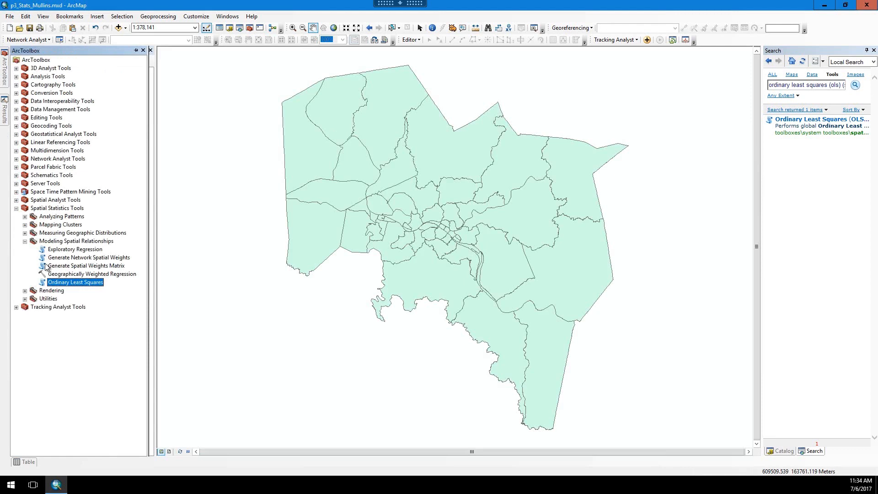
mouse_move(66, 211)
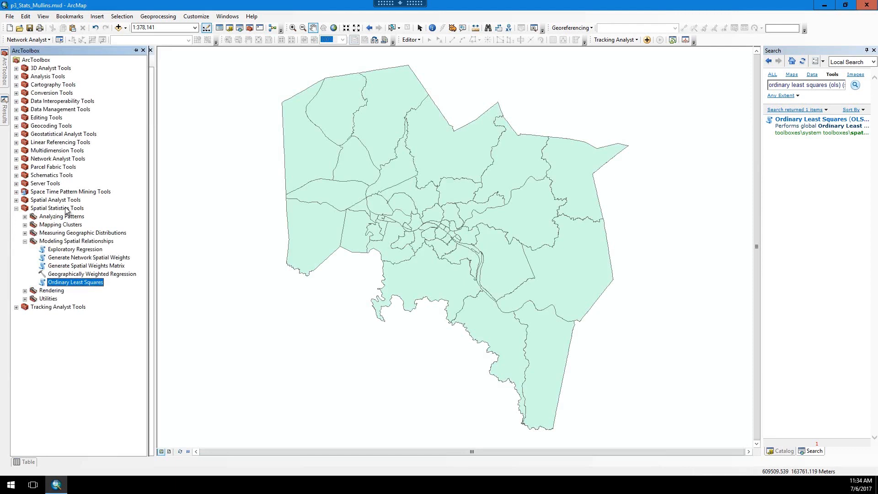
mouse_move(71, 244)
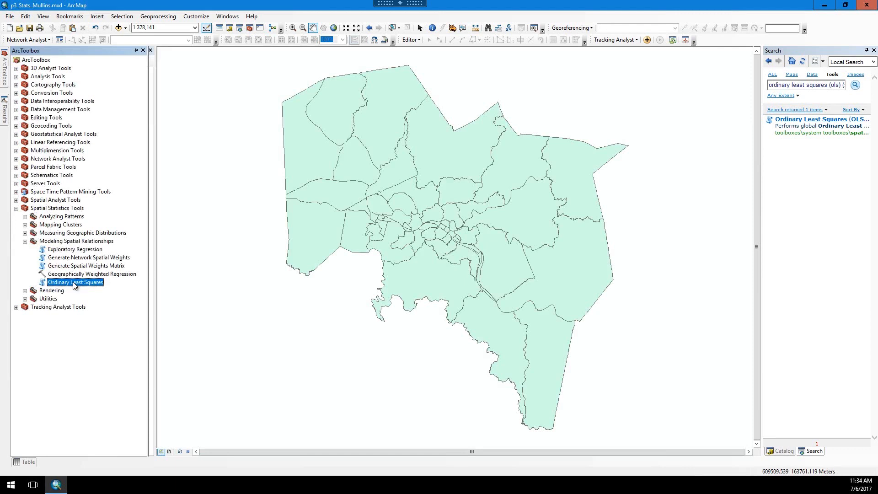
mouse_move(53, 290)
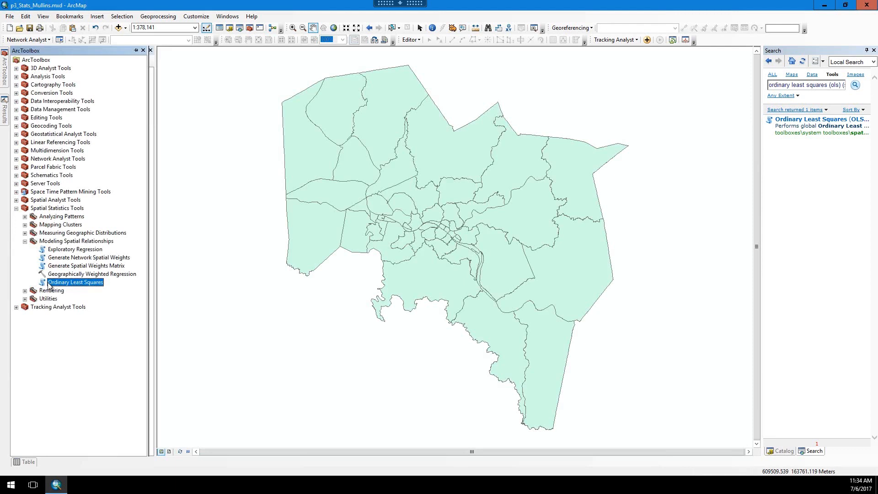
mouse_move(153, 221)
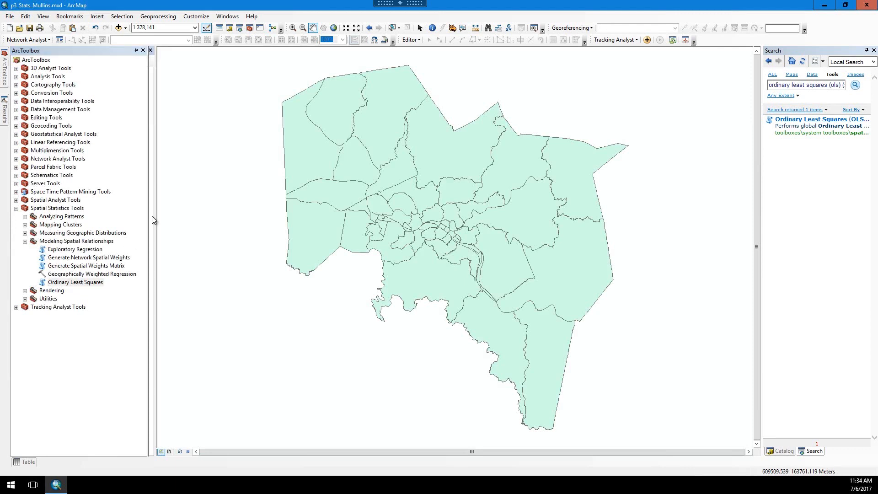
Close the ArcToolbox window so the layers list with Census_Meth100mJoin shows again.
left_click(4, 100)
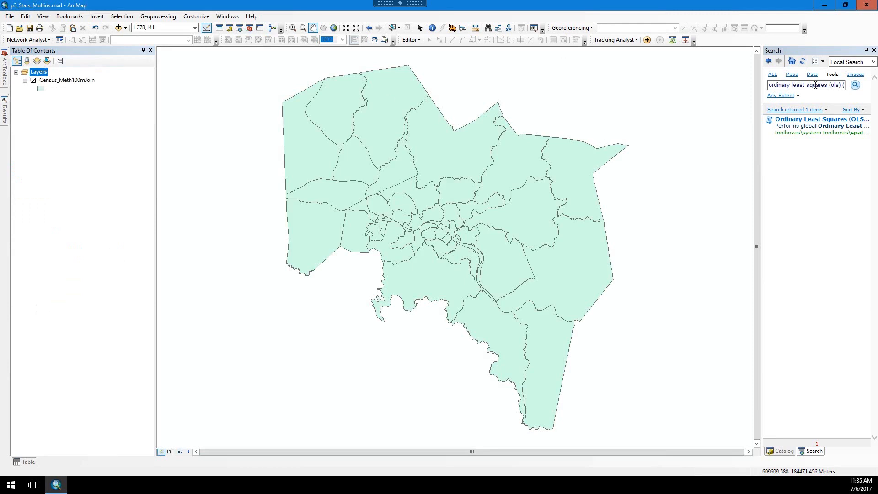
mouse_move(815, 84)
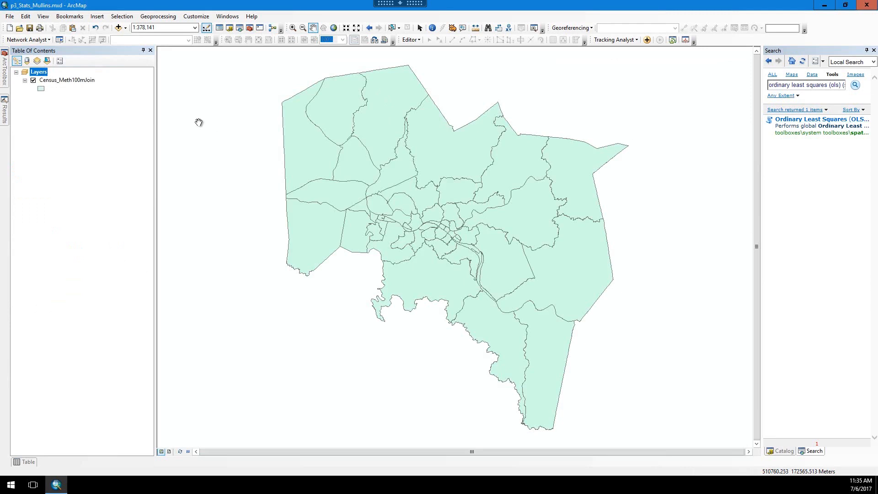
mouse_move(61, 100)
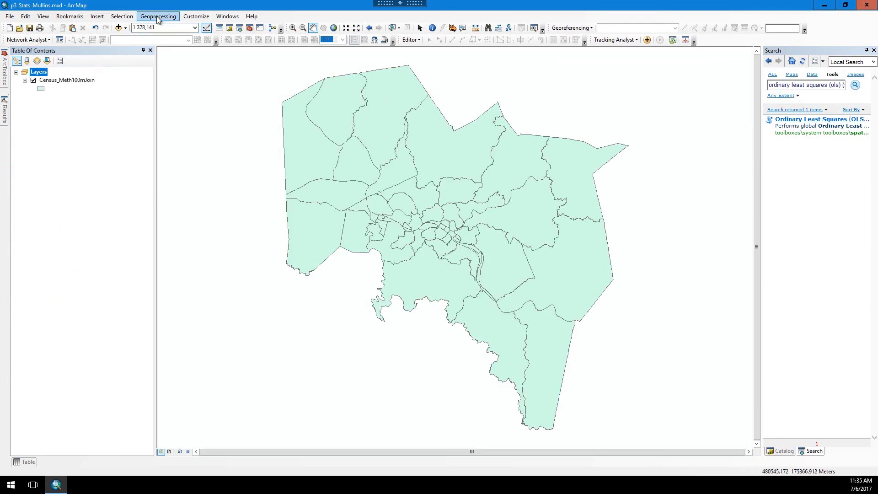
Show the Geoprocessing Results, expand the Ordinary Least Squares run's Messages and bring up their context menu.
left_click(158, 15)
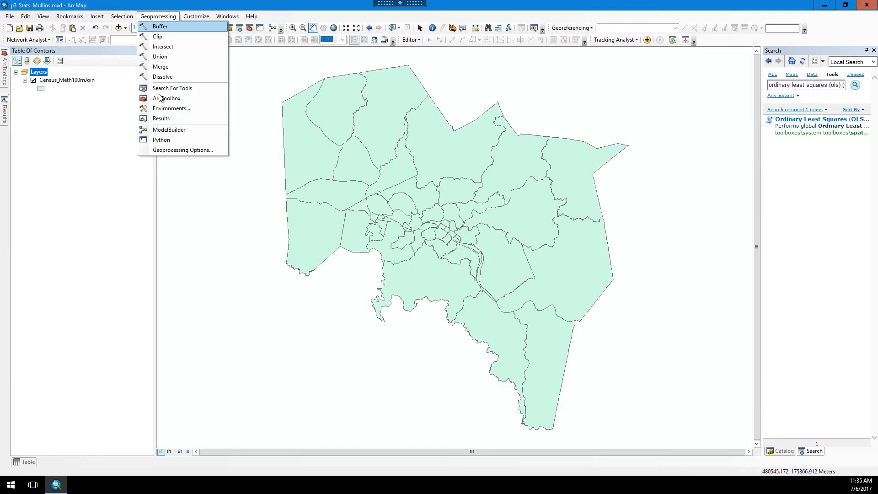
left_click(161, 118)
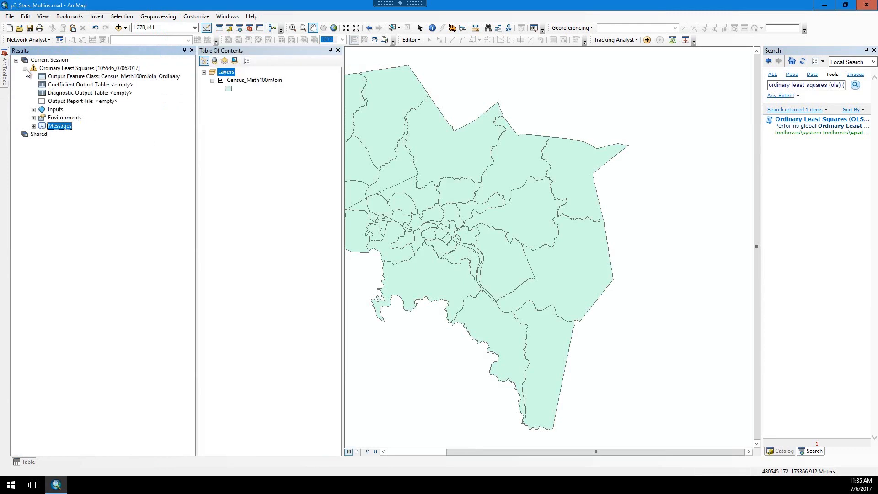
left_click(90, 68)
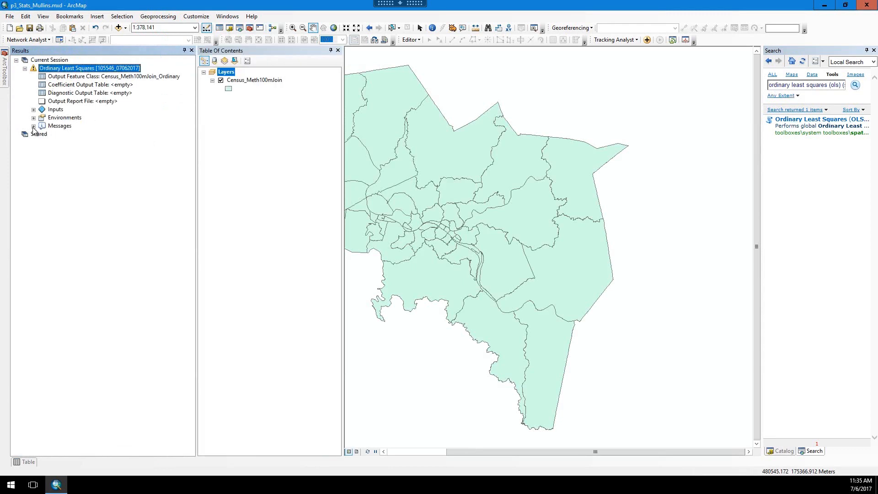
left_click(34, 125)
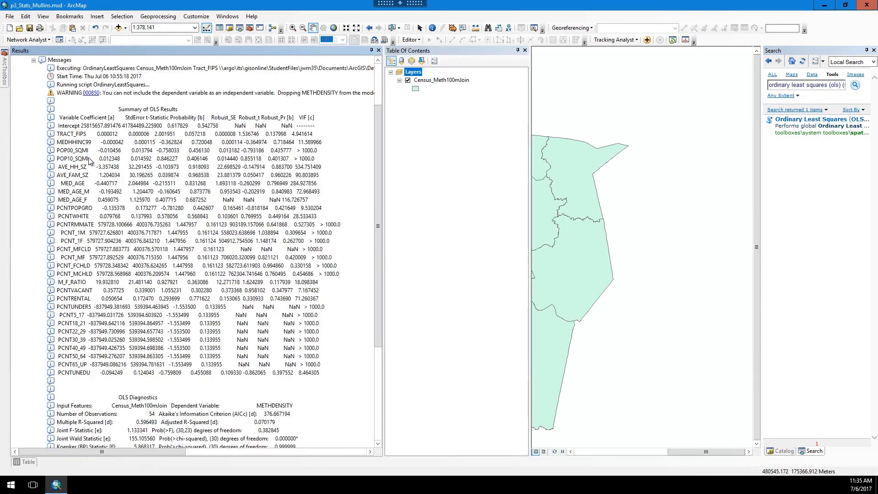
mouse_move(286, 345)
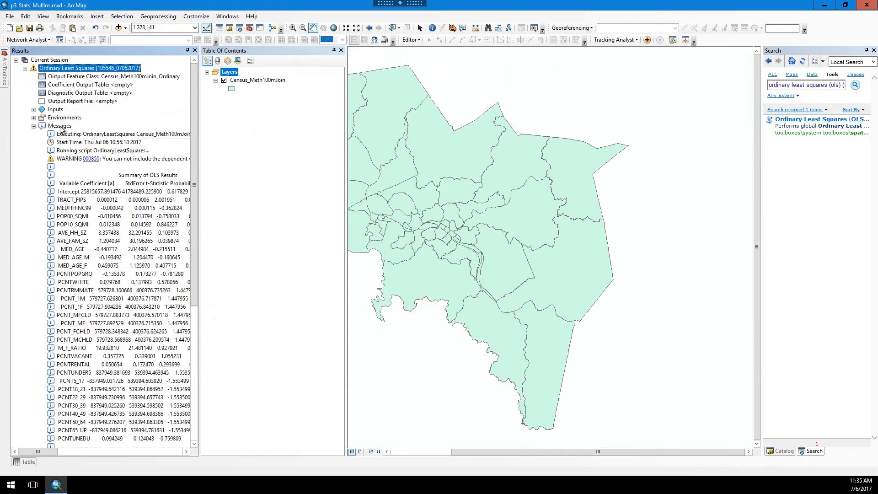
right_click(61, 125)
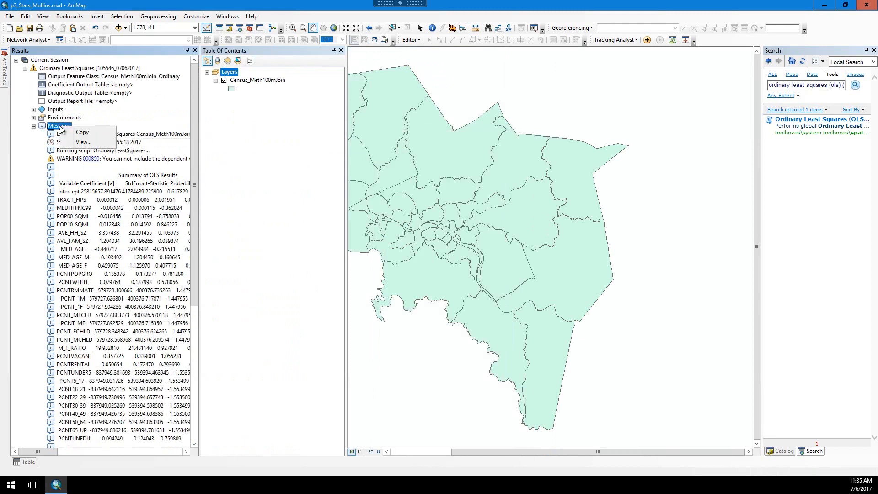
mouse_move(83, 142)
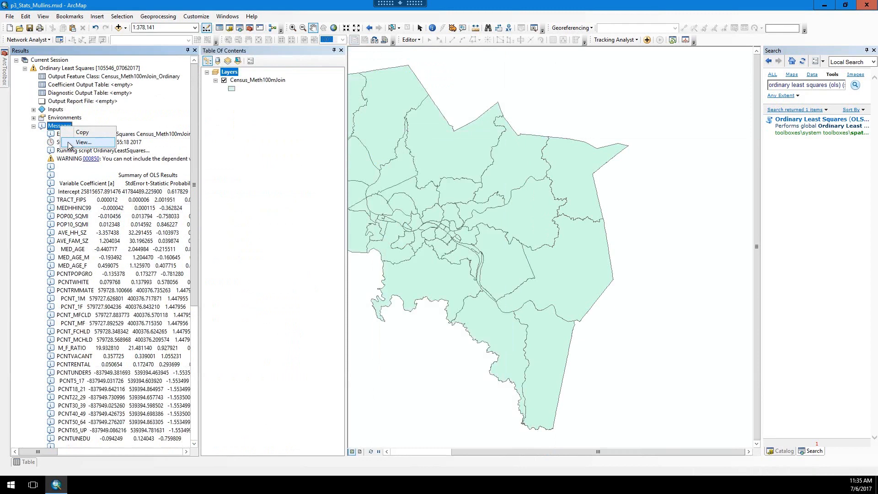
View the OLS messages in their own window and scroll up to the Summary of OLS Results.
left_click(83, 142)
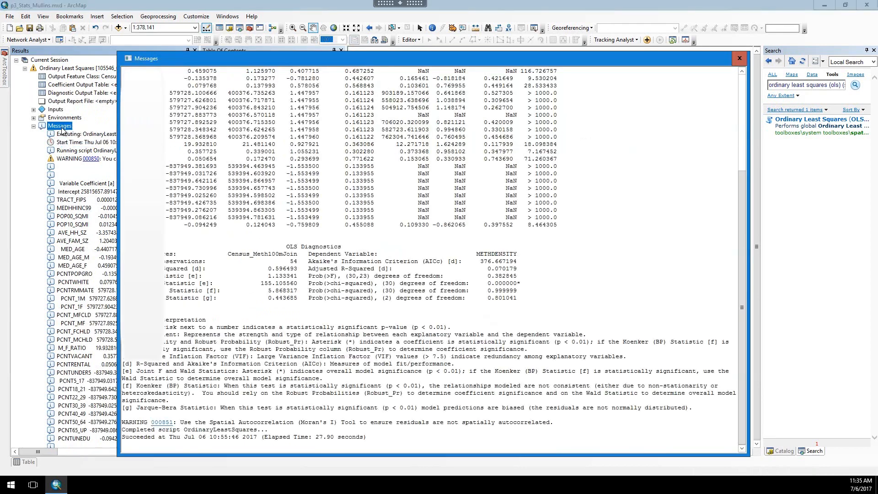
scroll("up", 3)
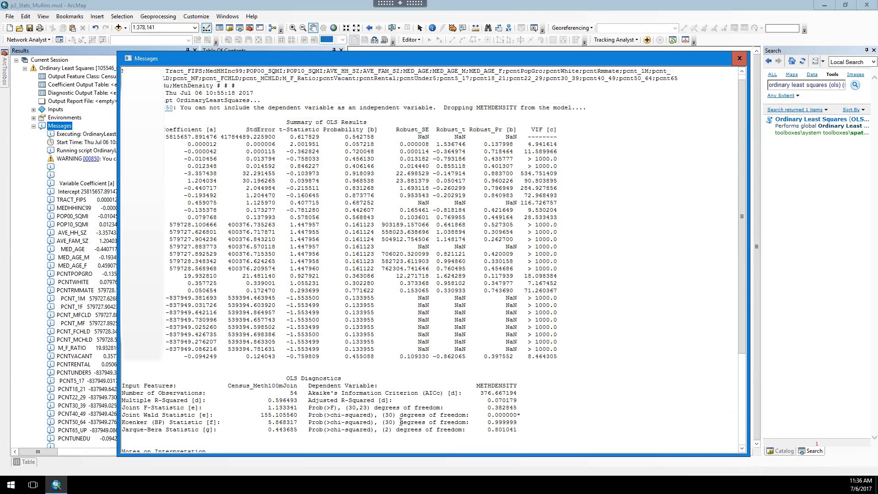
mouse_move(356, 156)
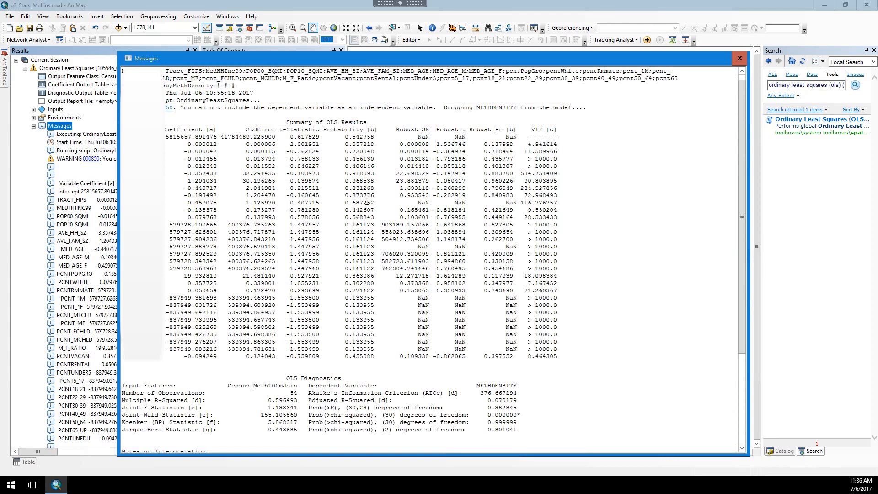
mouse_move(411, 386)
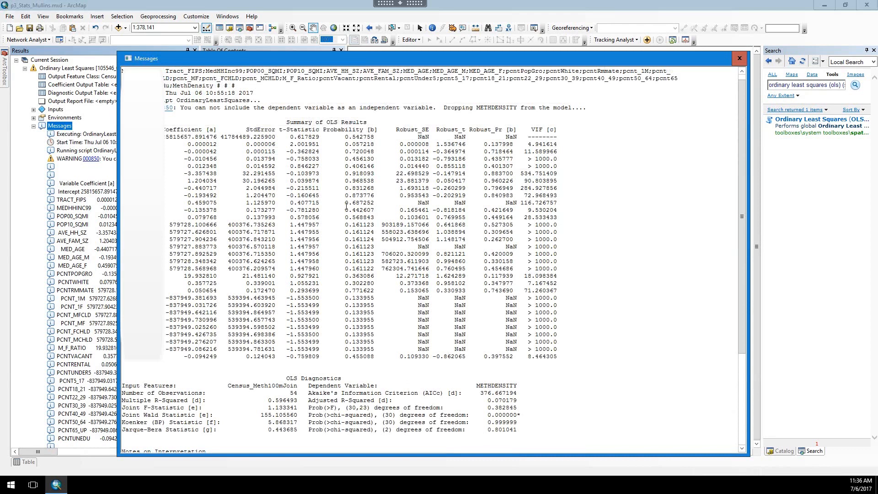
mouse_move(399, 389)
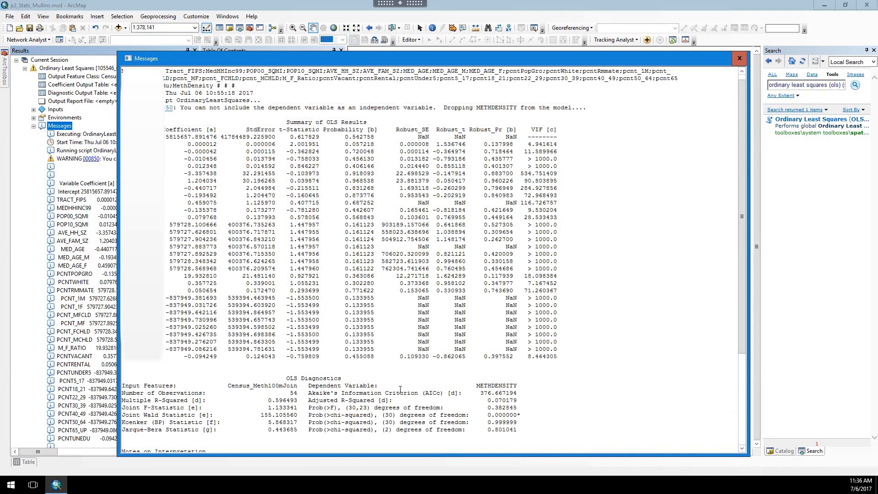
mouse_move(528, 119)
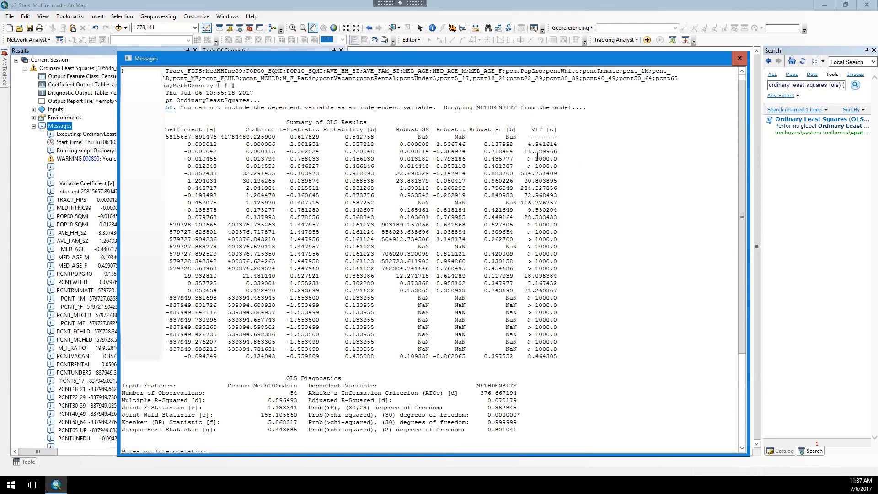
mouse_move(531, 306)
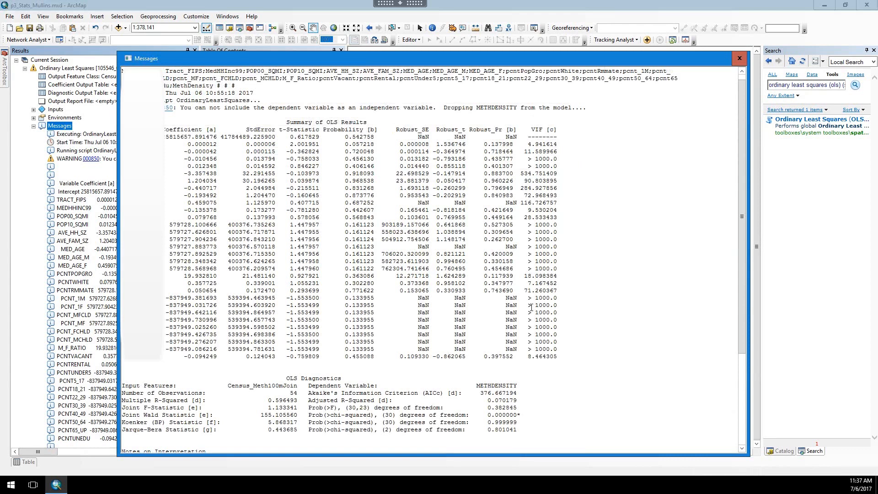
mouse_move(542, 229)
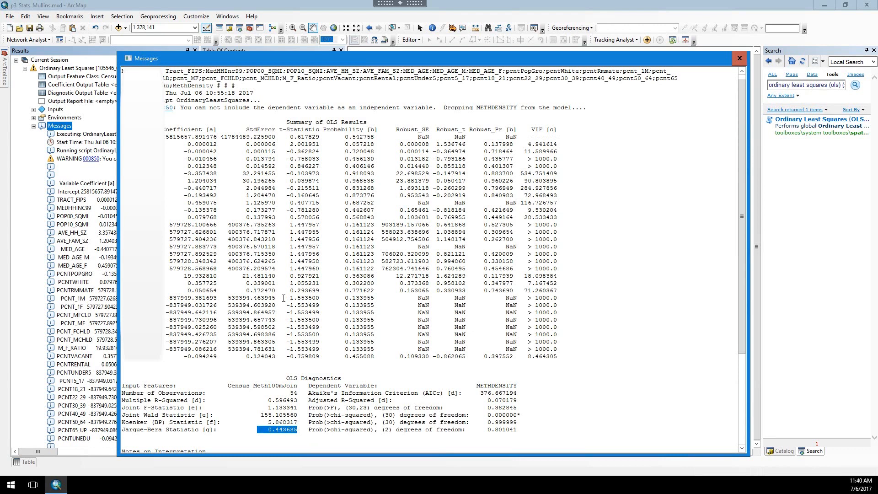
Scroll down the Messages window to the Notes on Interpretation below the diagnostics.
scroll("down", 3)
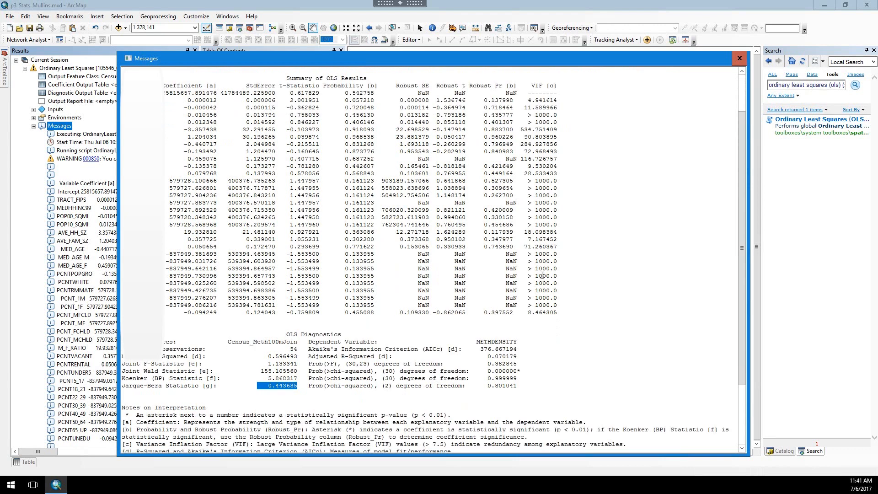
mouse_move(606, 156)
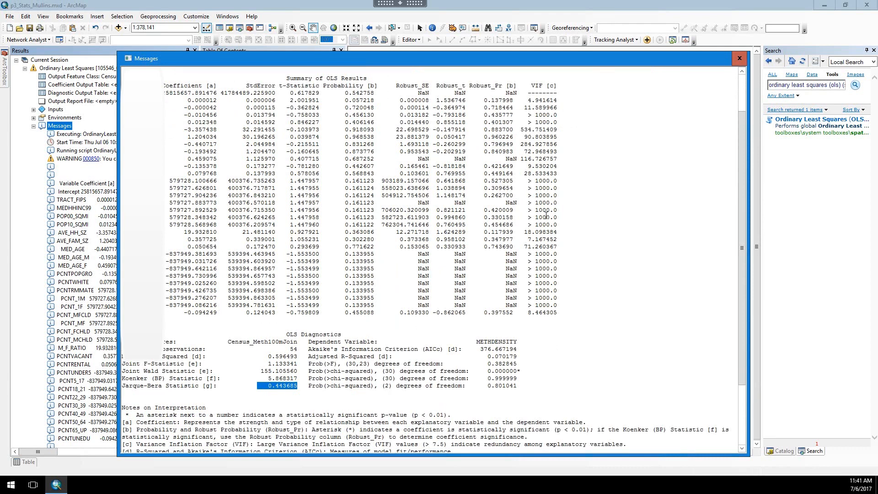
mouse_move(354, 236)
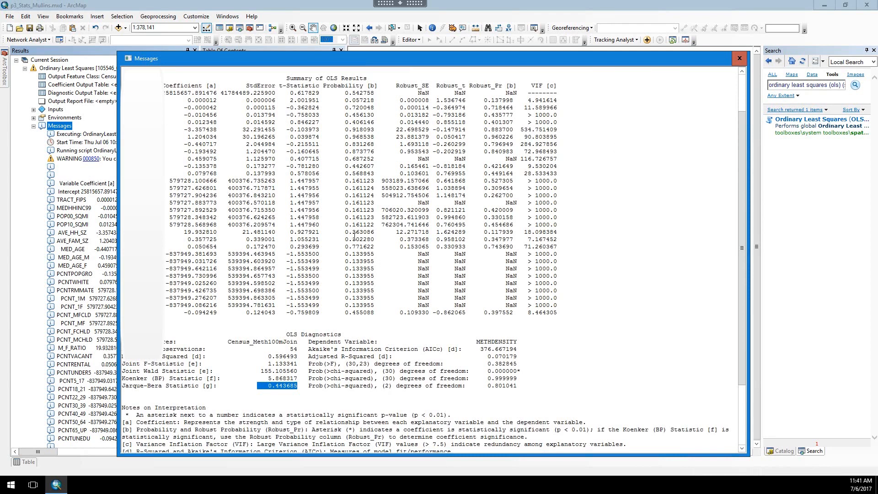